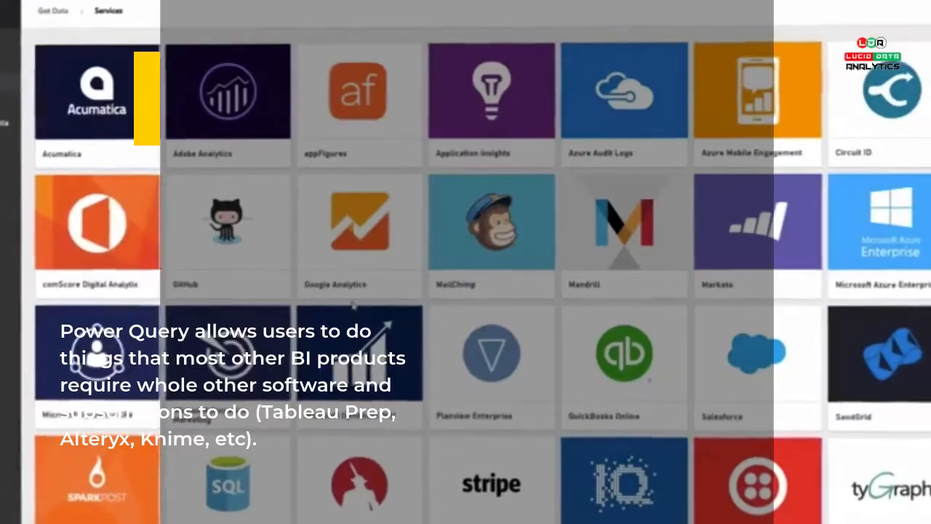
- Search the School filter for 'Cincinnati' and check the matching school
{"action": "scroll", "scroll_direction": "down", "scroll_amount": 3}
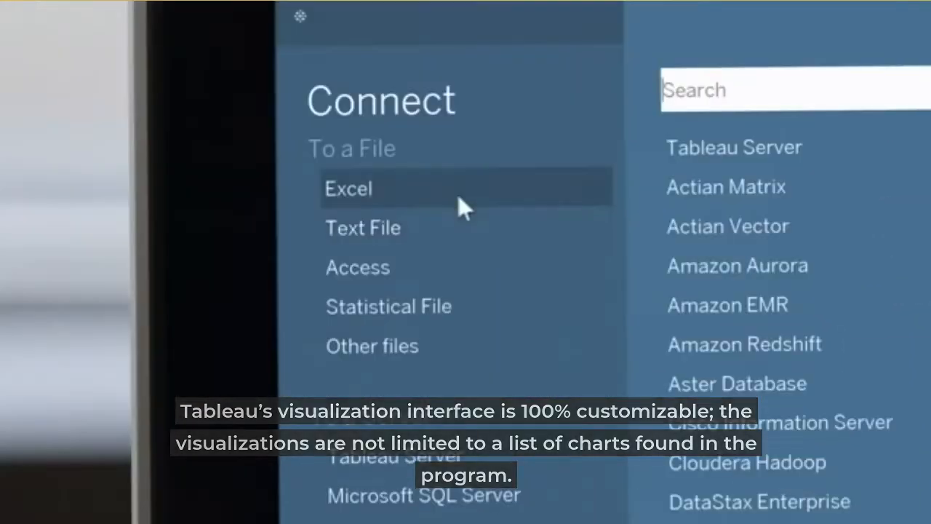
{"action": "scroll", "scroll_direction": "down", "scroll_amount": 3}
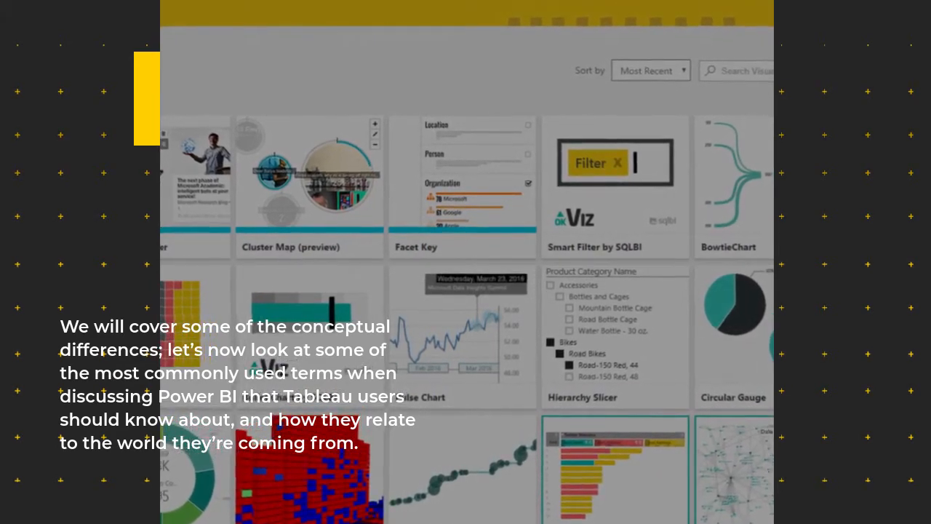
{"action": "scroll", "scroll_direction": "down", "scroll_amount": 3}
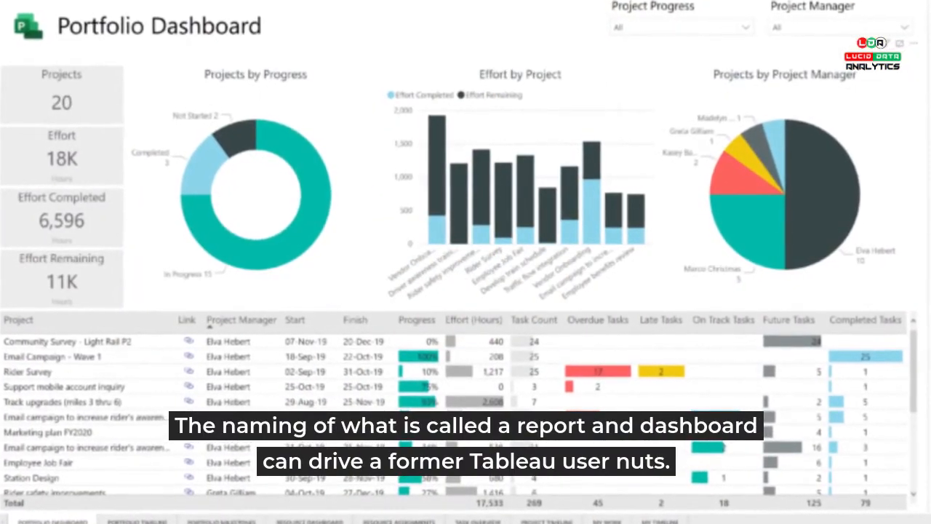
{"action": "scroll", "scroll_direction": "down", "scroll_amount": 3}
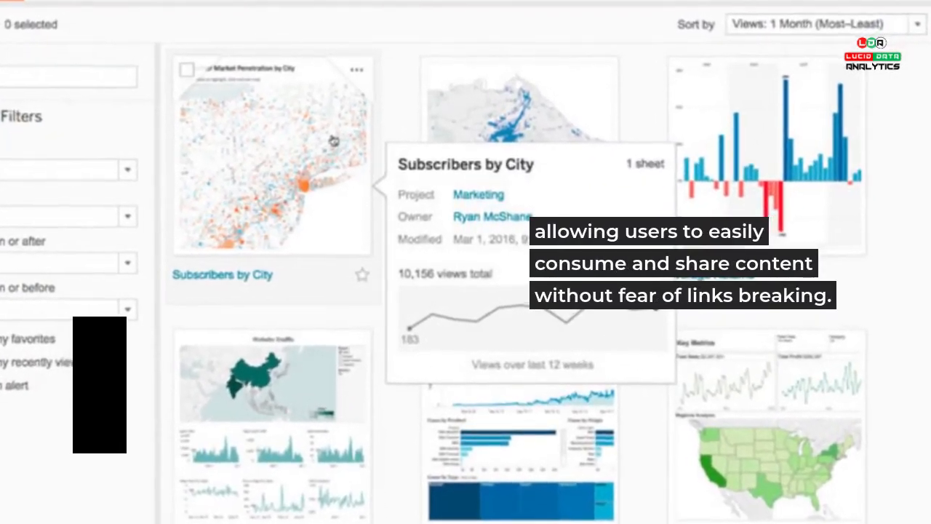
{"action": "scroll", "scroll_direction": "down", "scroll_amount": 3}
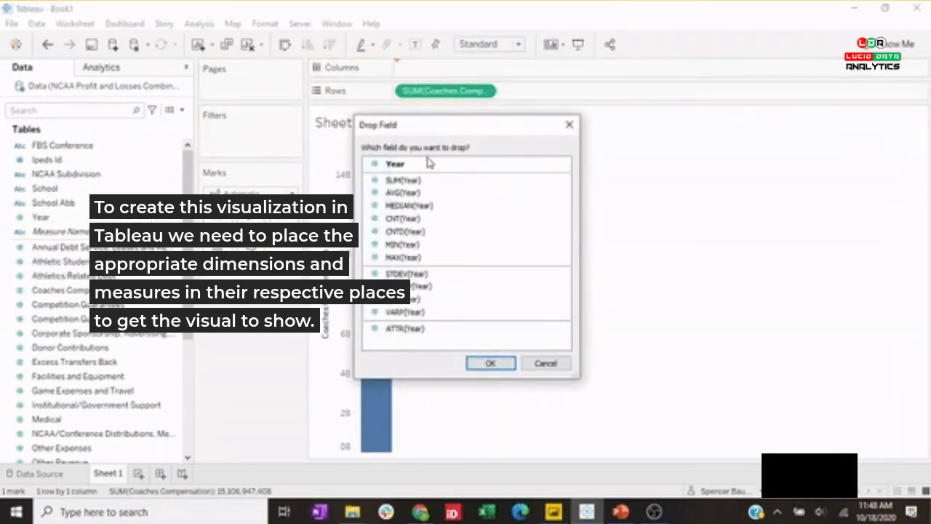
{"action": "left_click", "coordinate": [489, 363]}
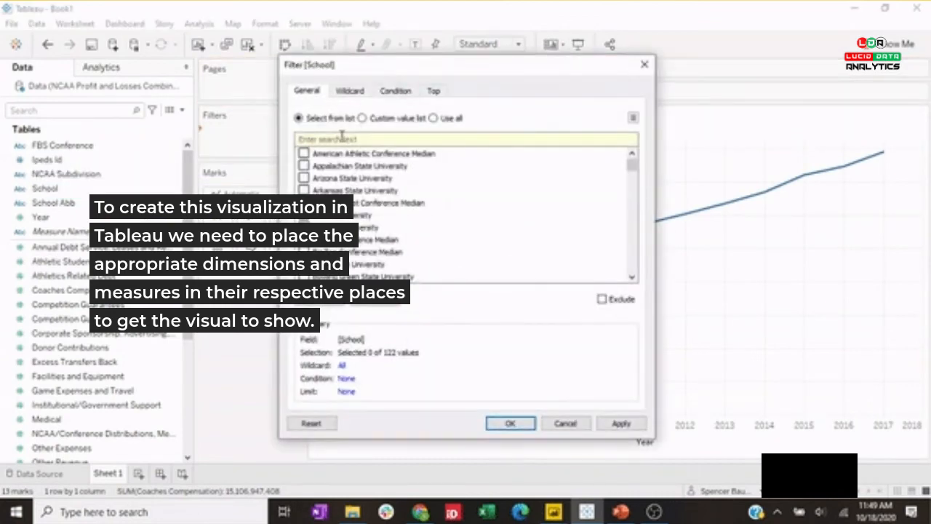
{"action": "type", "text": "Cincinnati"}
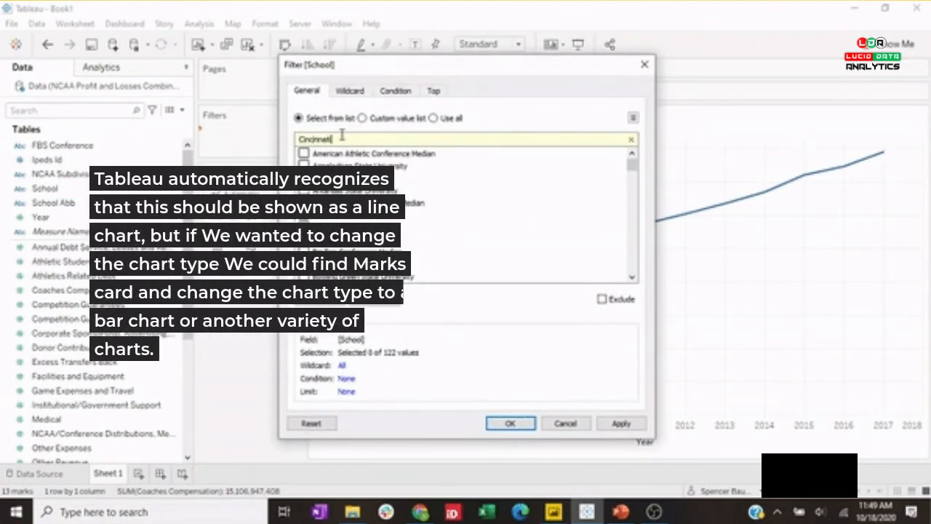
{"action": "left_click", "coordinate": [304, 153]}
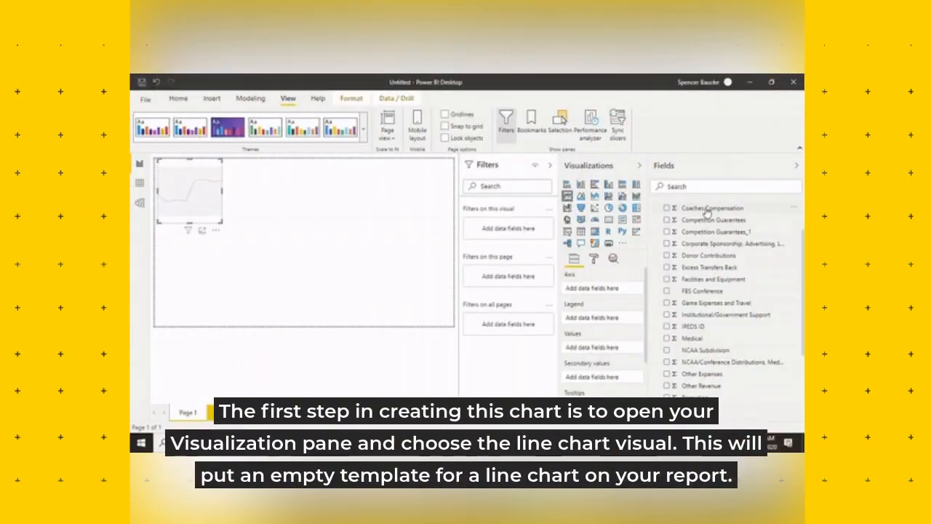
- Plot Coaches Compensation by Year and tick University of Cincinnati in the School filter
{"action": "left_click", "coordinate": [667, 208]}
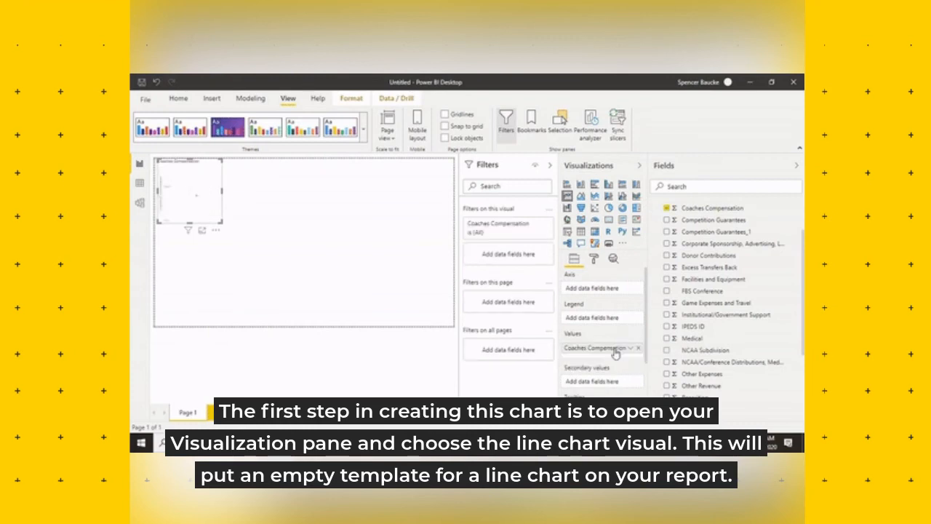
{"action": "scroll", "scroll_direction": "down", "scroll_amount": 3}
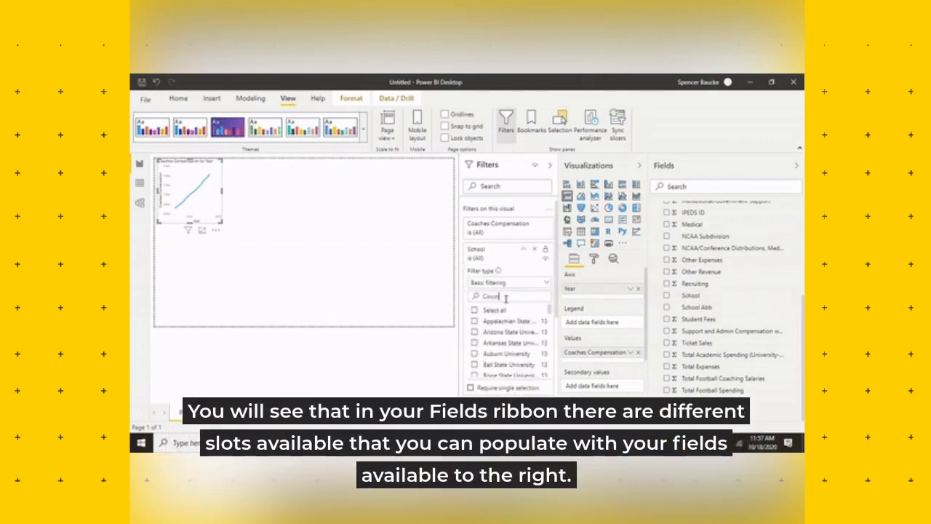
{"action": "left_click", "coordinate": [475, 310]}
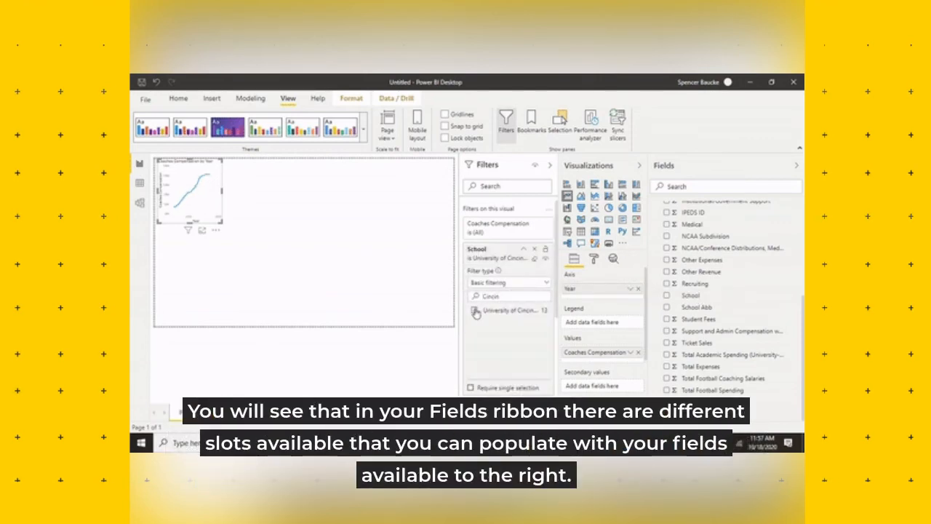